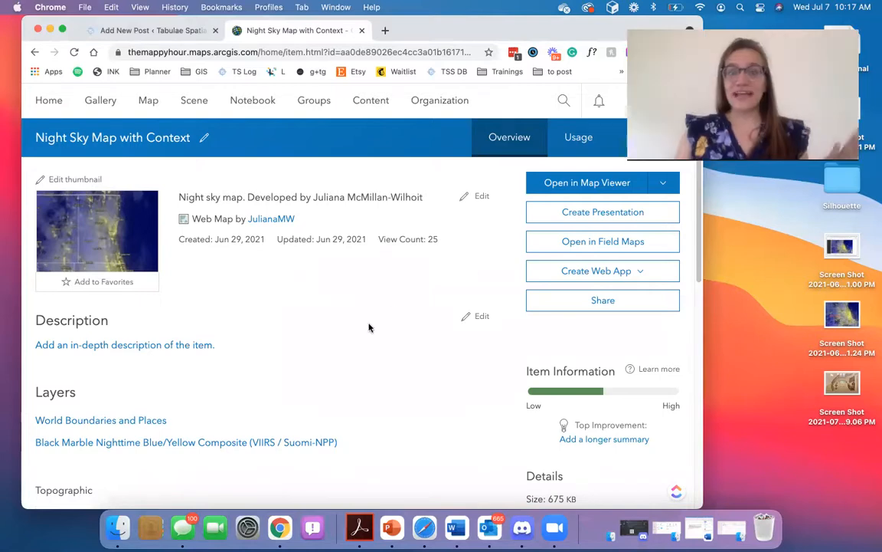
{"action": "mouse_move", "coordinate": [375, 331]}
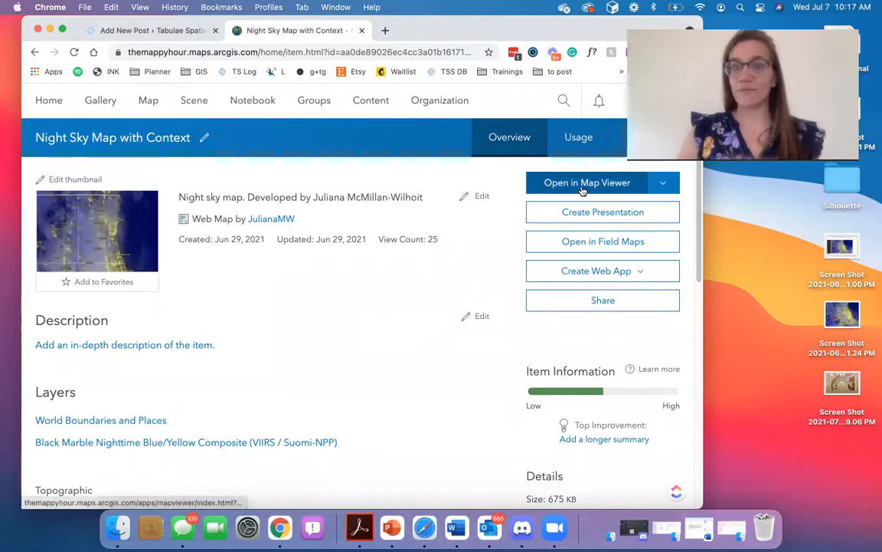
Step: Open the Night Sky Map with Context in the map viewer and make it publicly viewable
{"action": "left_click", "coordinate": [587, 182]}
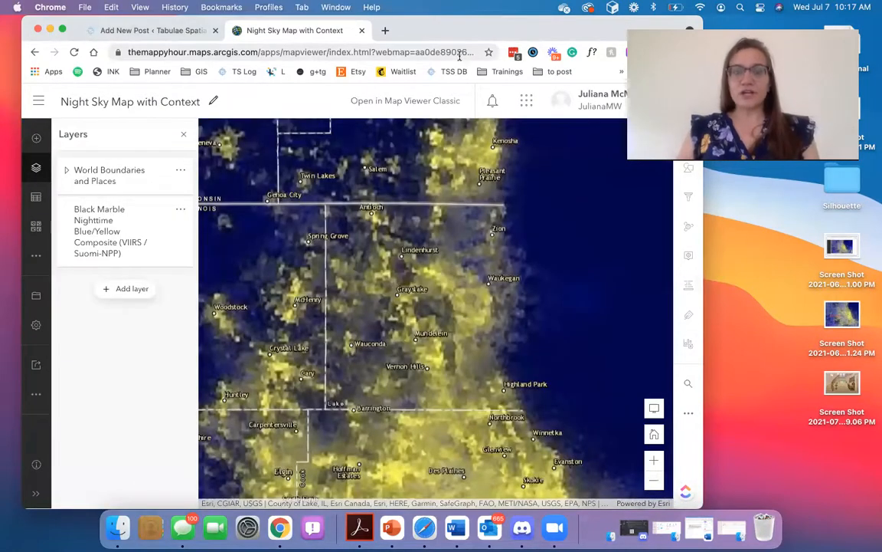
{"action": "left_click", "coordinate": [299, 52]}
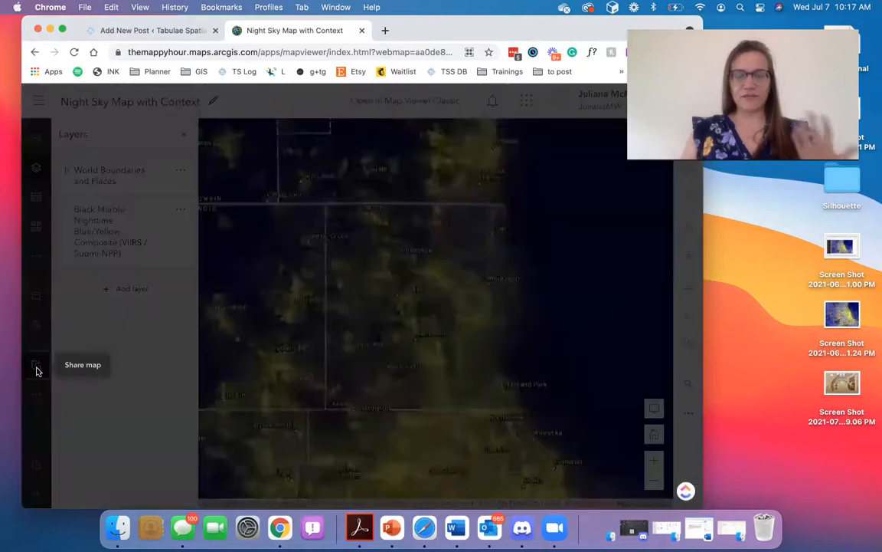
{"action": "left_click", "coordinate": [37, 364]}
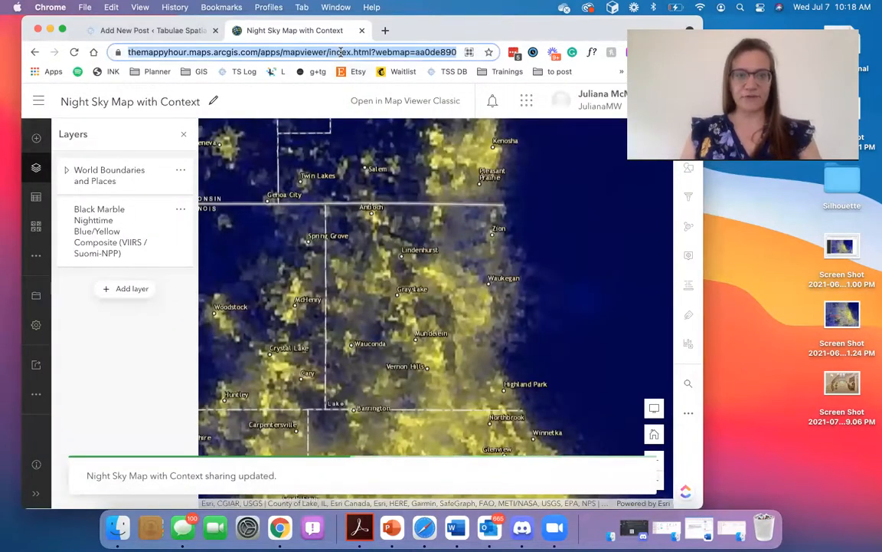
Step: Write the intro line "Here's a map!" in the WordPress post
{"action": "left_click", "coordinate": [150, 30]}
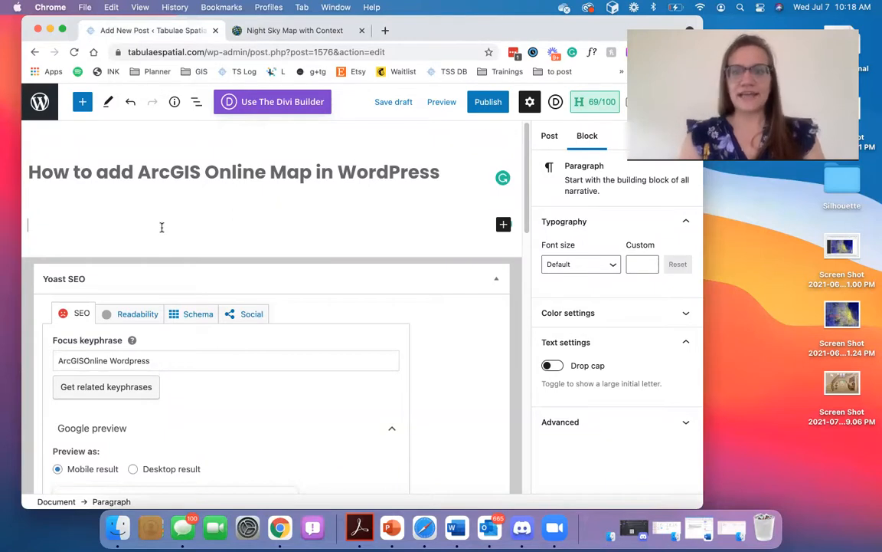
{"action": "type", "text": "Here's a map!"}
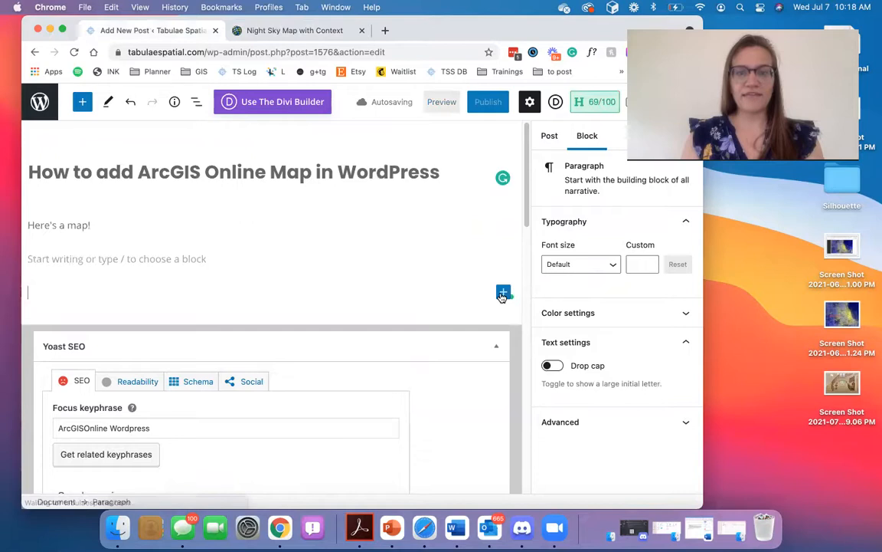
Step: Add an Embed block with the map URL (embed fails) and publish the post
{"action": "left_click", "coordinate": [503, 292]}
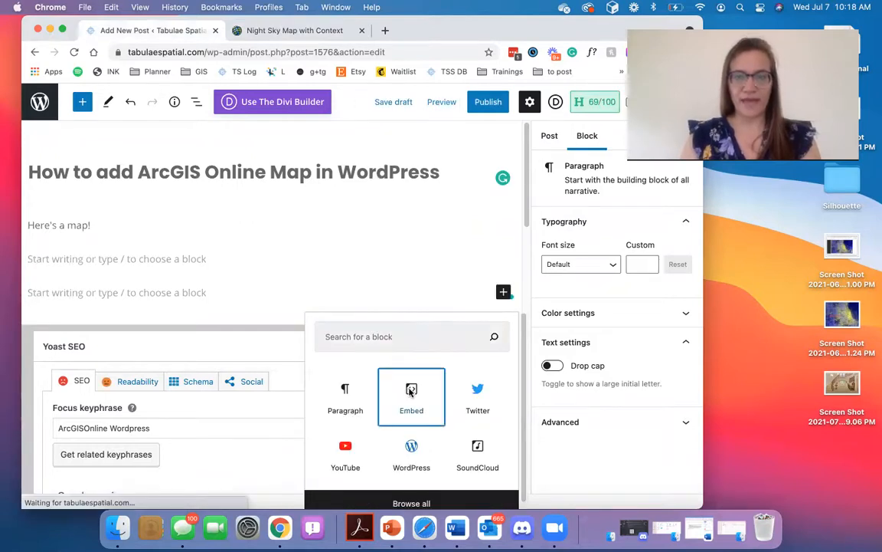
{"action": "left_click", "coordinate": [411, 395]}
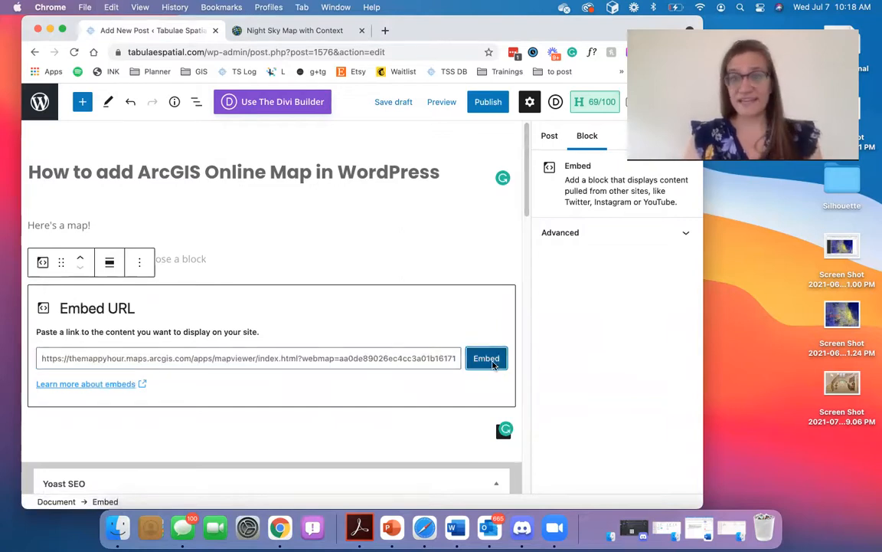
{"action": "left_click", "coordinate": [488, 359]}
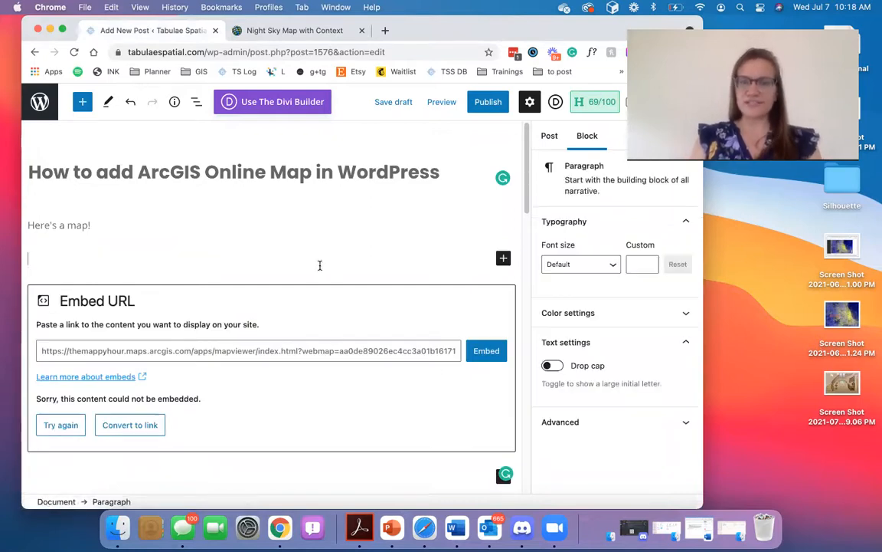
{"action": "left_click", "coordinate": [487, 101]}
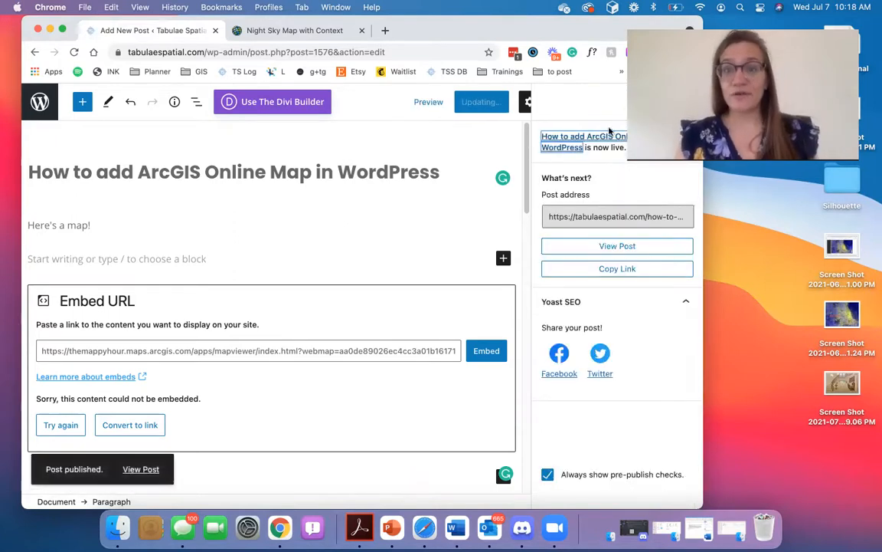
Step: View the published post live, where the map shows only as a plain address
{"action": "left_click", "coordinate": [618, 268]}
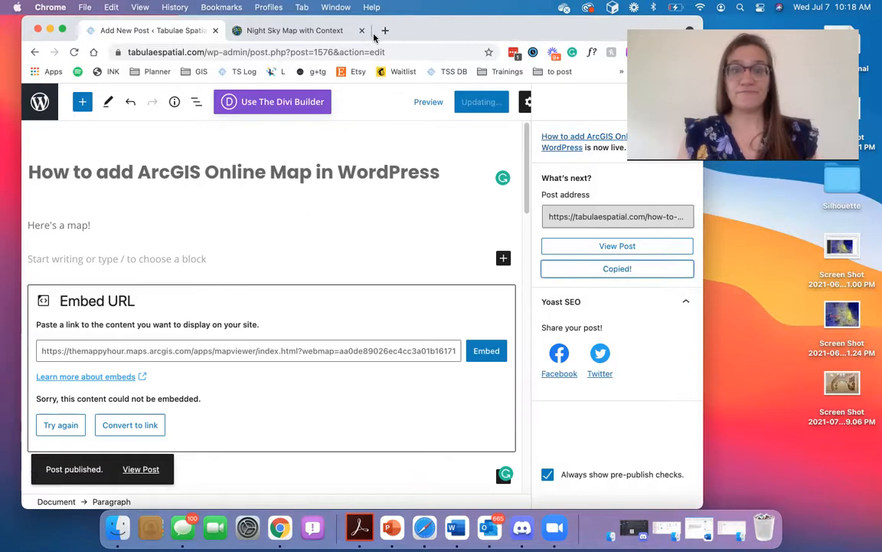
{"action": "left_click", "coordinate": [386, 31]}
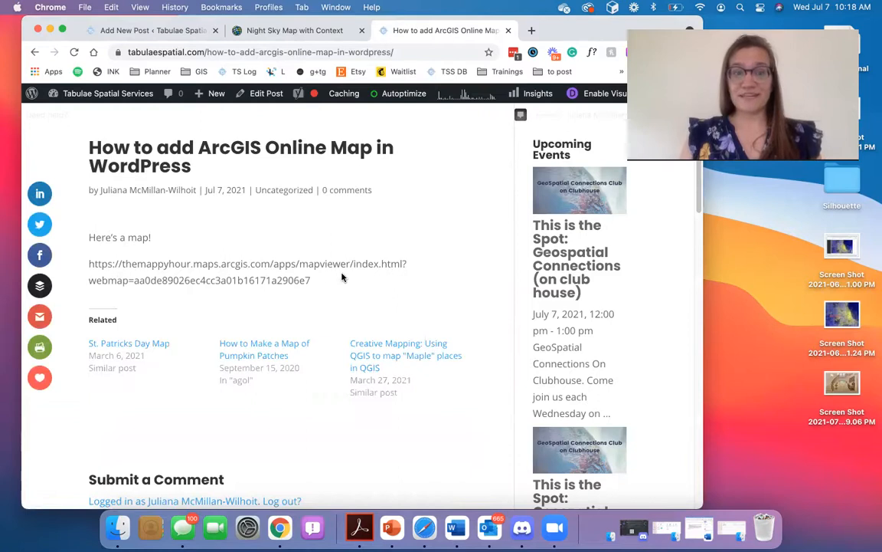
{"action": "mouse_move", "coordinate": [298, 292]}
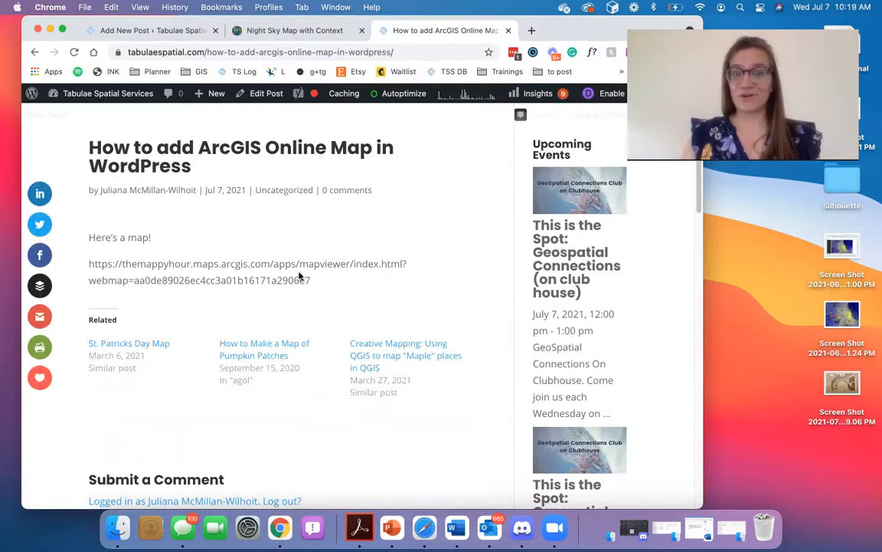
Step: Get the map's Embed in Website code from ArcGIS Online's sharing options
{"action": "left_click", "coordinate": [294, 30]}
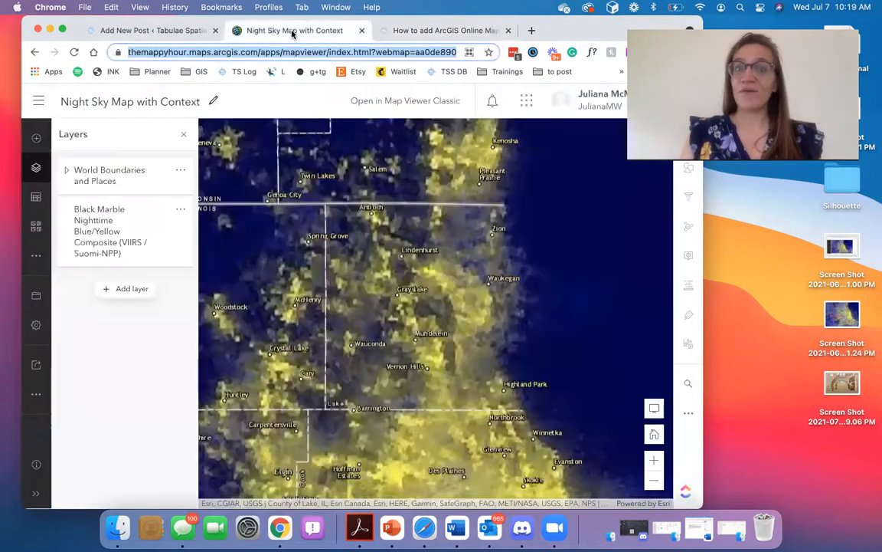
{"action": "mouse_move", "coordinate": [405, 101]}
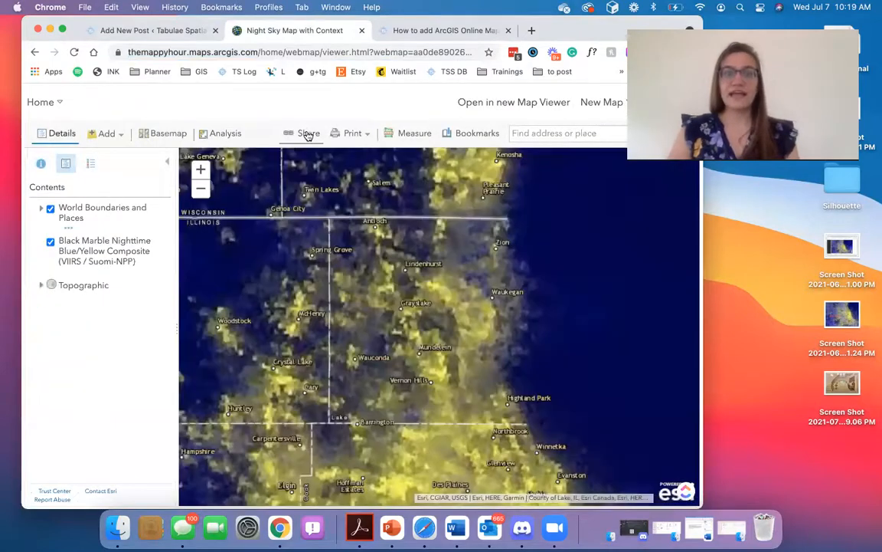
{"action": "left_click", "coordinate": [309, 132]}
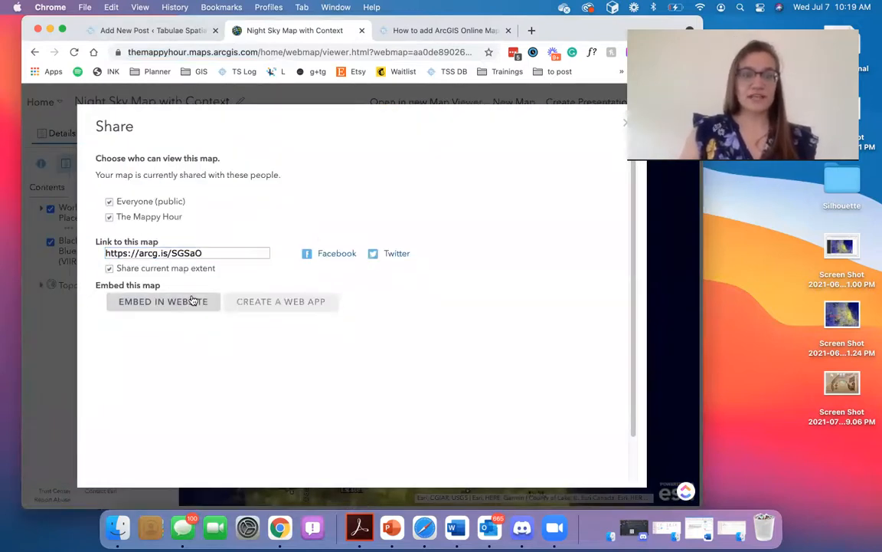
{"action": "left_click", "coordinate": [162, 300]}
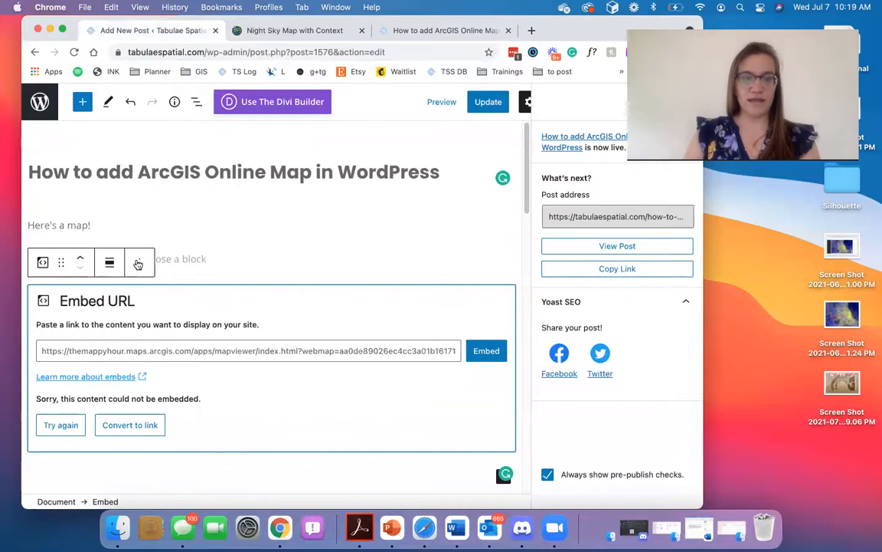
Step: Replace the failed Embed block with a Custom HTML block
{"action": "left_click", "coordinate": [140, 262]}
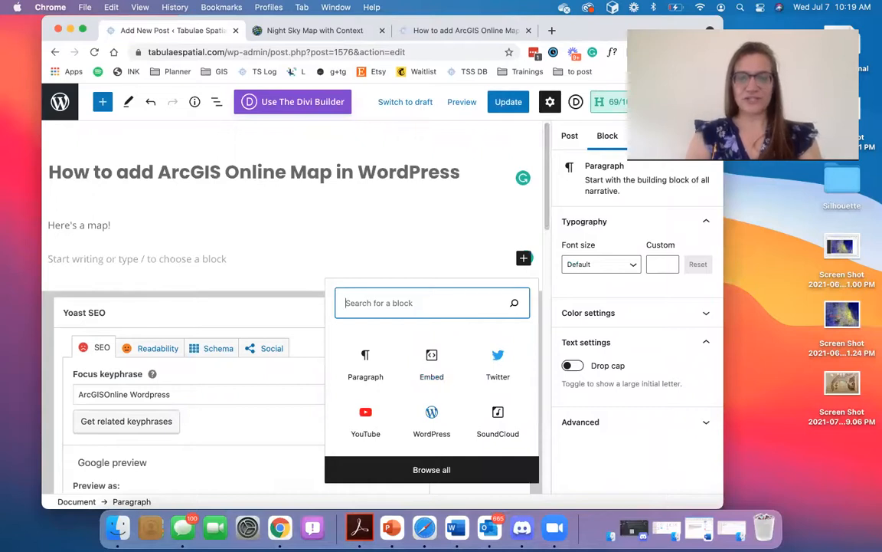
{"action": "type", "text": "HTM"}
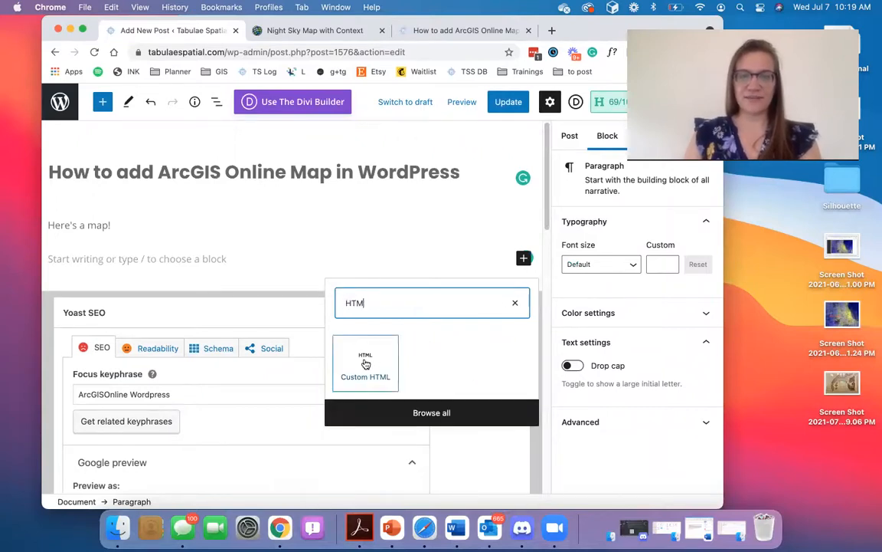
{"action": "left_click", "coordinate": [365, 365]}
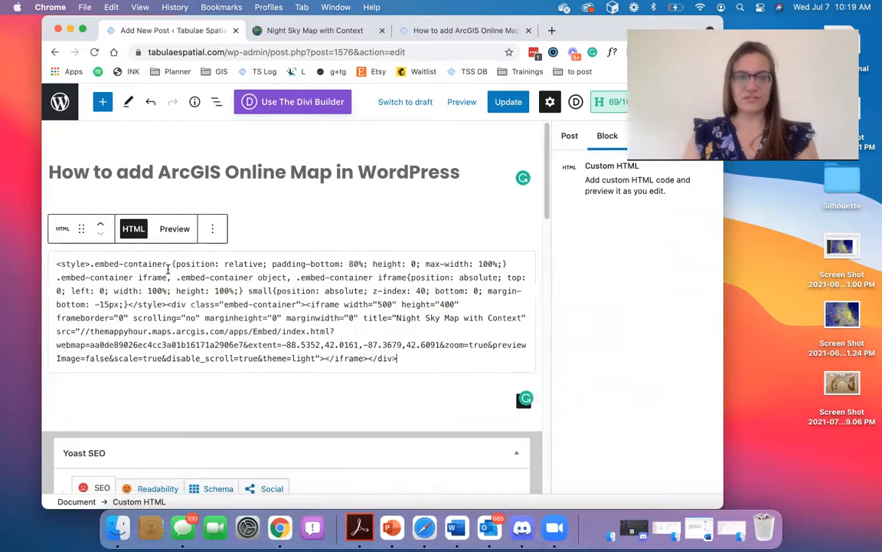
Step: Paste the map's iframe code into the block and update the post
{"action": "left_click", "coordinate": [561, 135]}
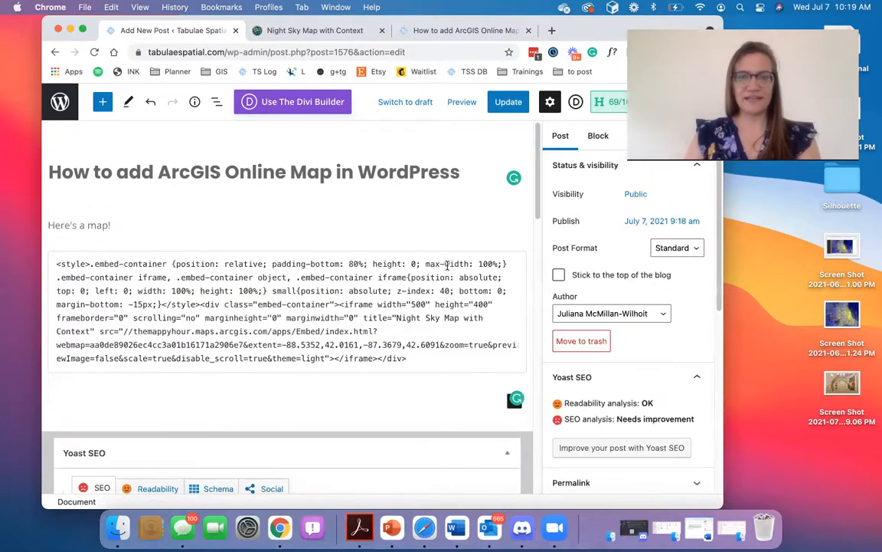
{"action": "left_click", "coordinate": [509, 101]}
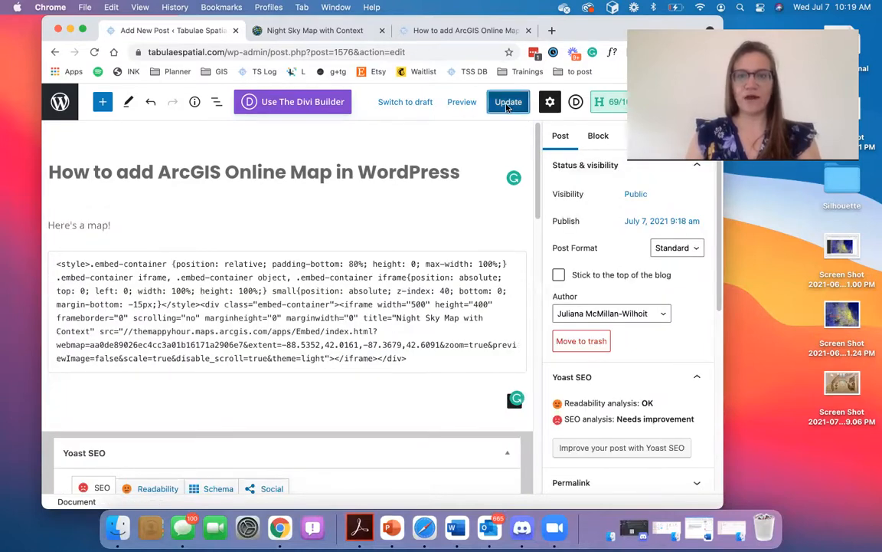
{"action": "left_click", "coordinate": [508, 101]}
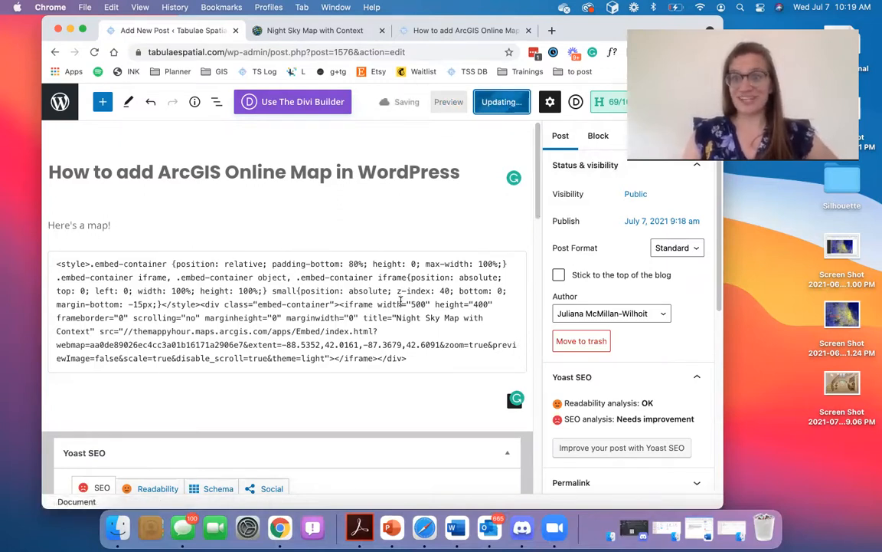
Step: Reload the live post to see the interactive night sky map embedded
{"action": "left_click", "coordinate": [459, 30]}
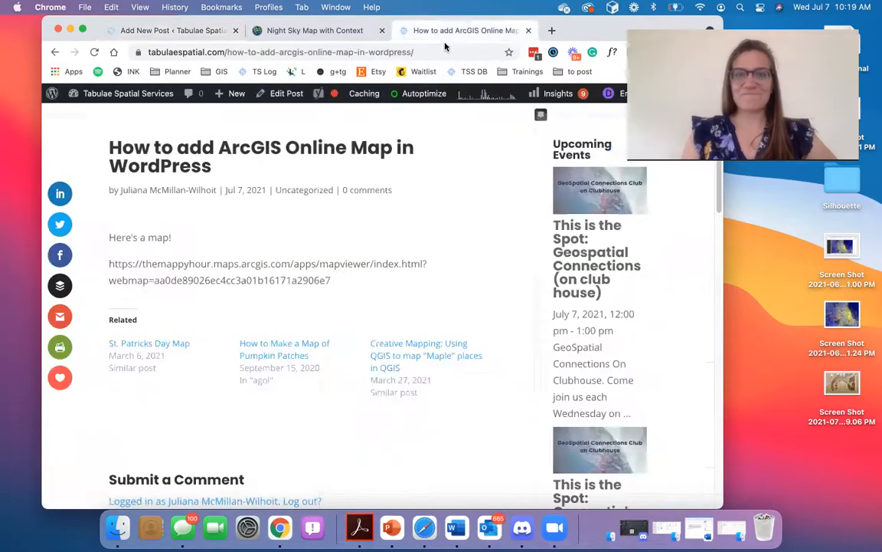
{"action": "left_click", "coordinate": [95, 53]}
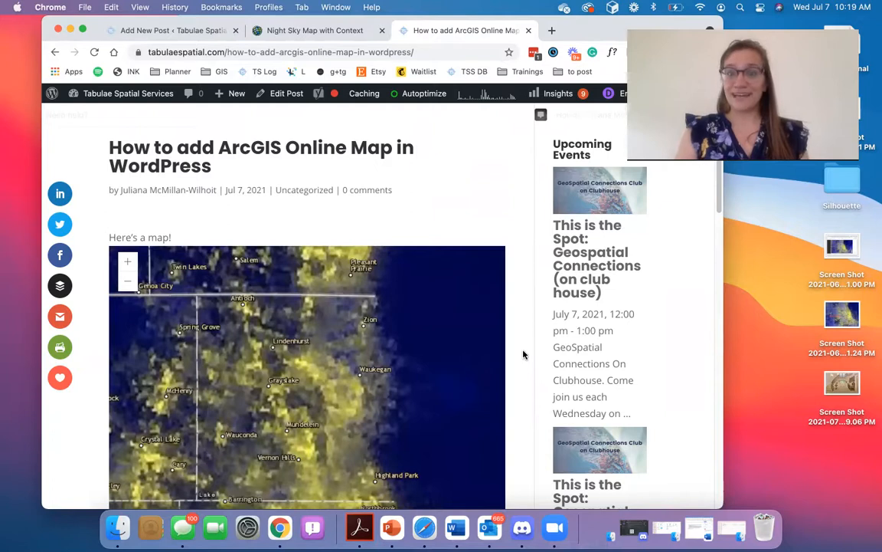
{"action": "scroll", "scroll_direction": "down", "scroll_amount": 3}
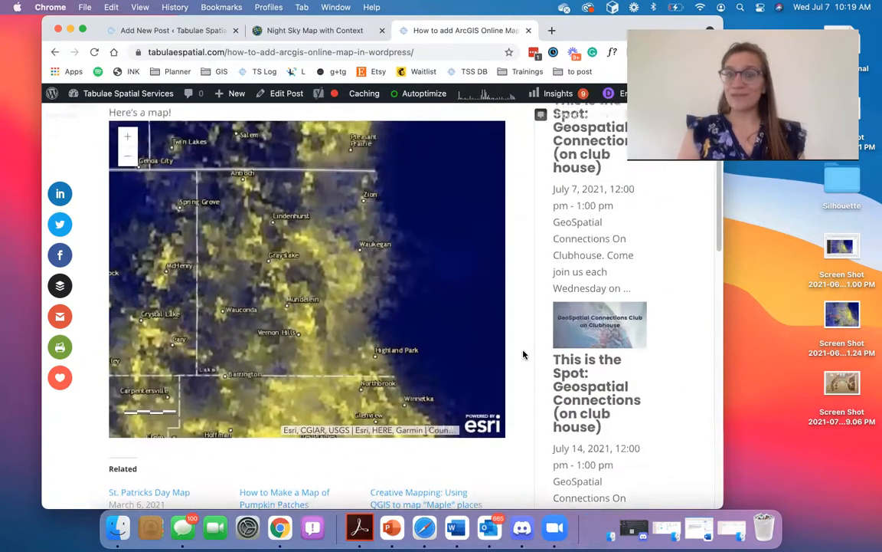